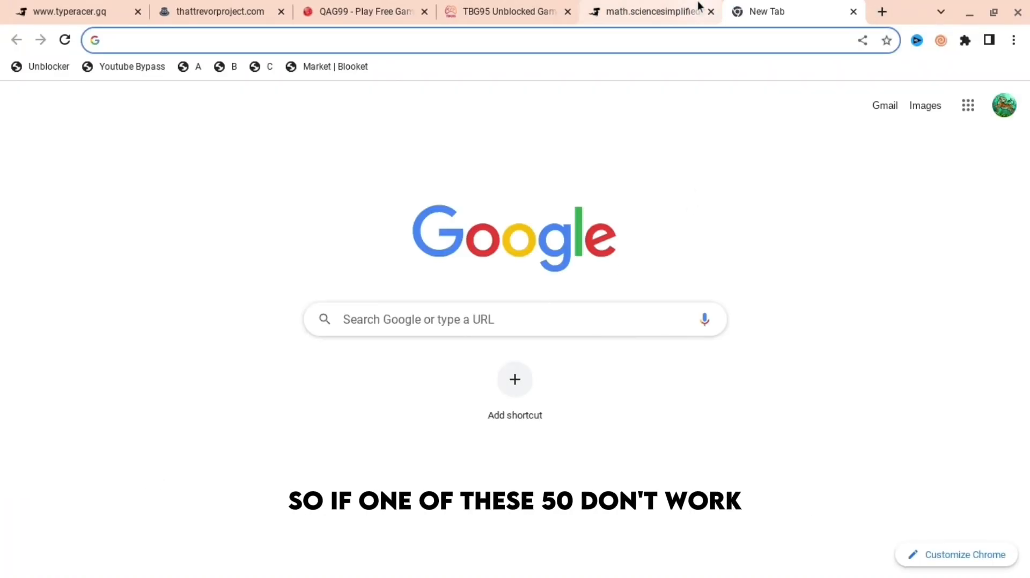
Switch to the TBG95 Unblocked Games tab to view its grid of games
click(647, 11)
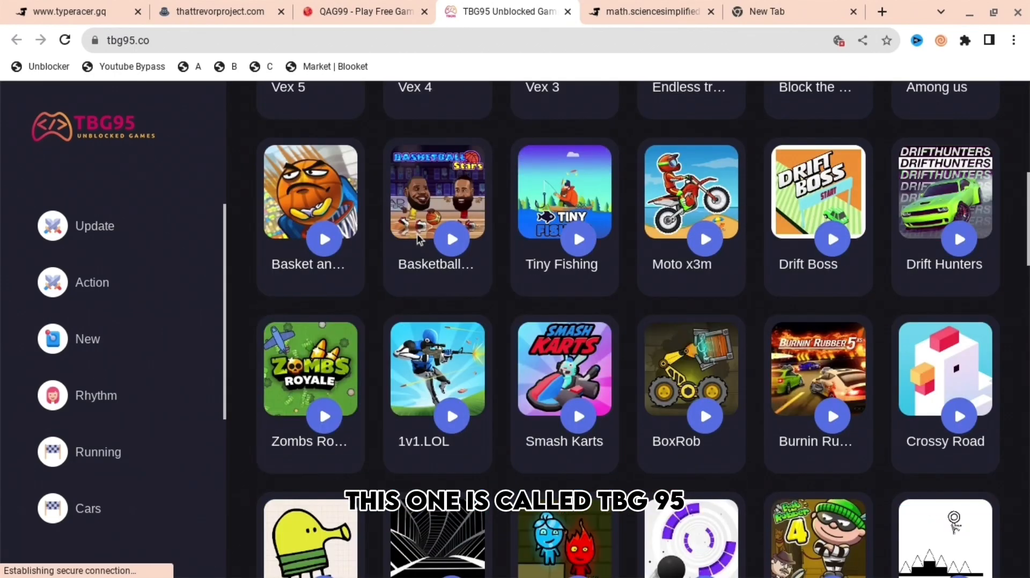
Close the TBG95 ad to load the Vex 4 page, then switch to the QAG99 tab
scroll(down, 3)
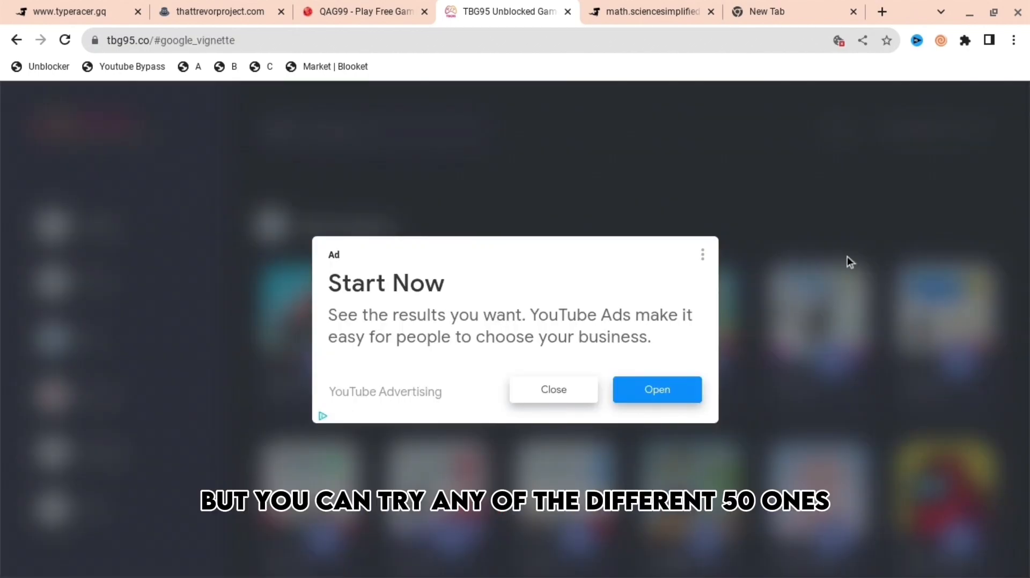
click(553, 389)
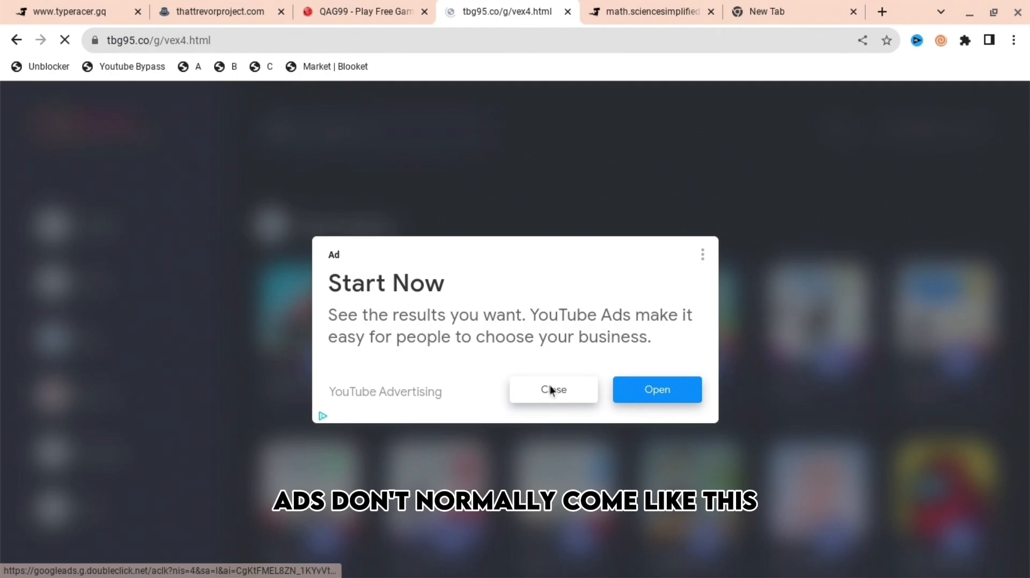
click(552, 389)
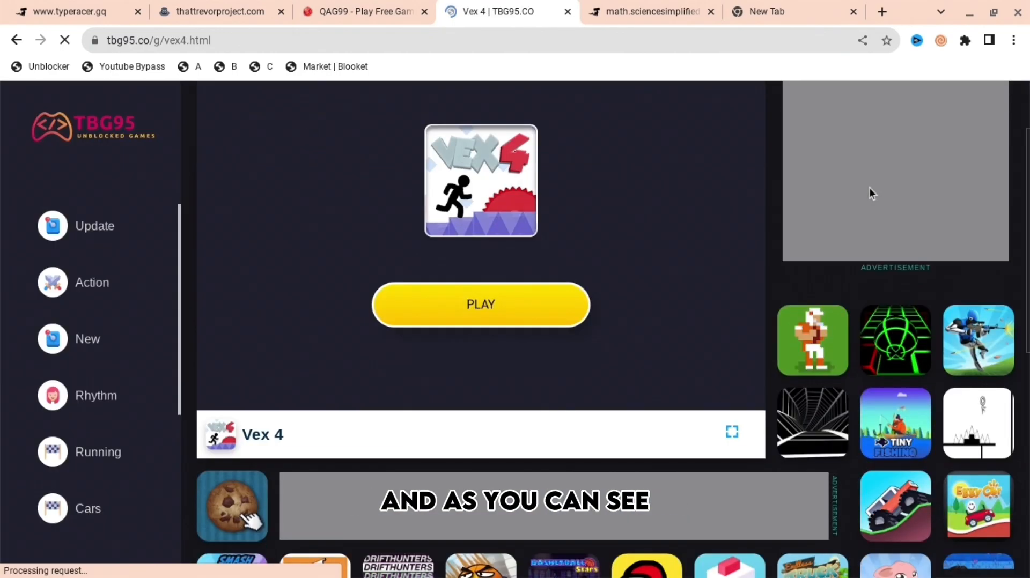
click(361, 11)
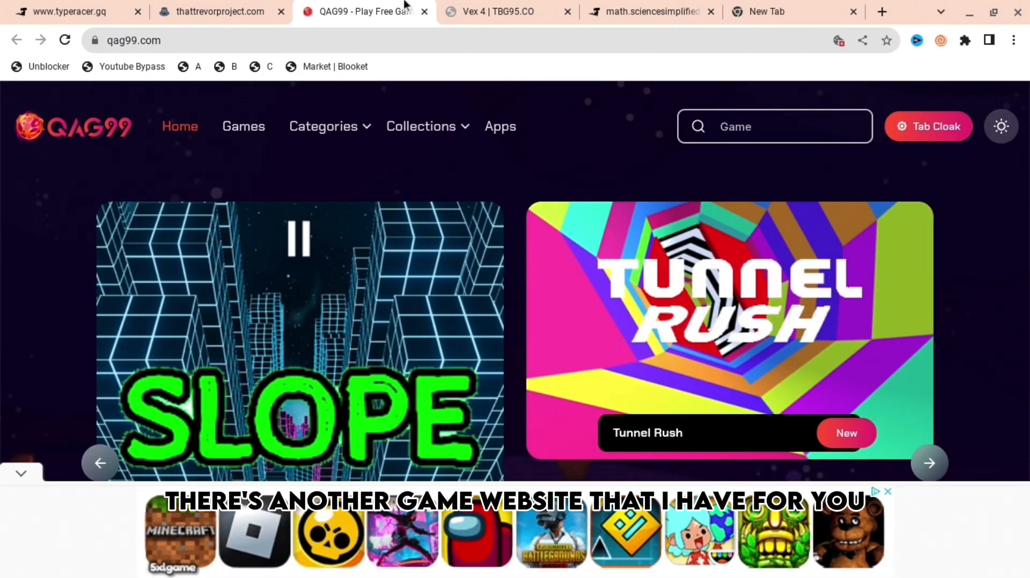
Scroll through QAG99's game listings, then switch to the thattrevorproject.com Holy Unblocker tab
scroll(down, 3)
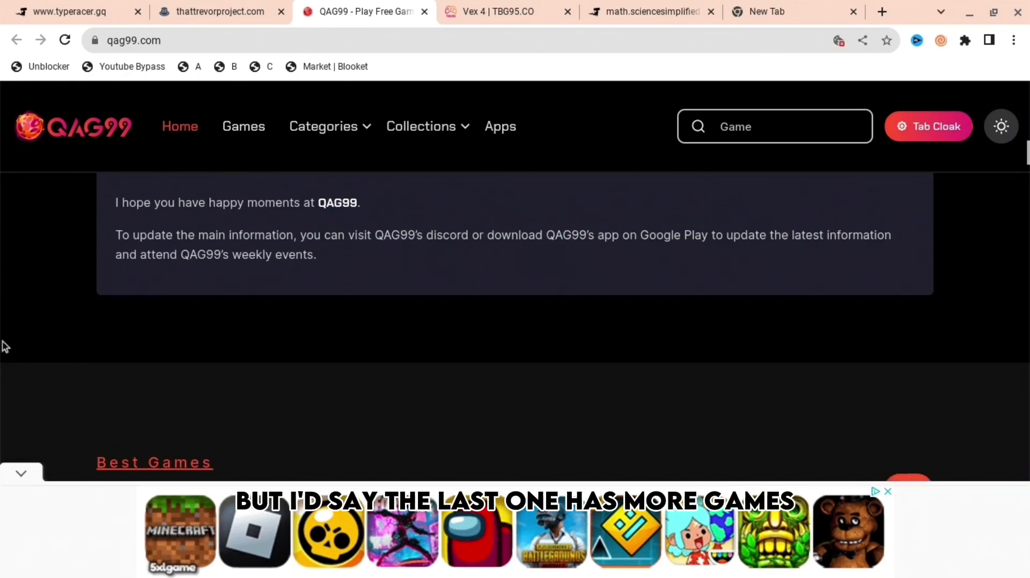
scroll(down, 3)
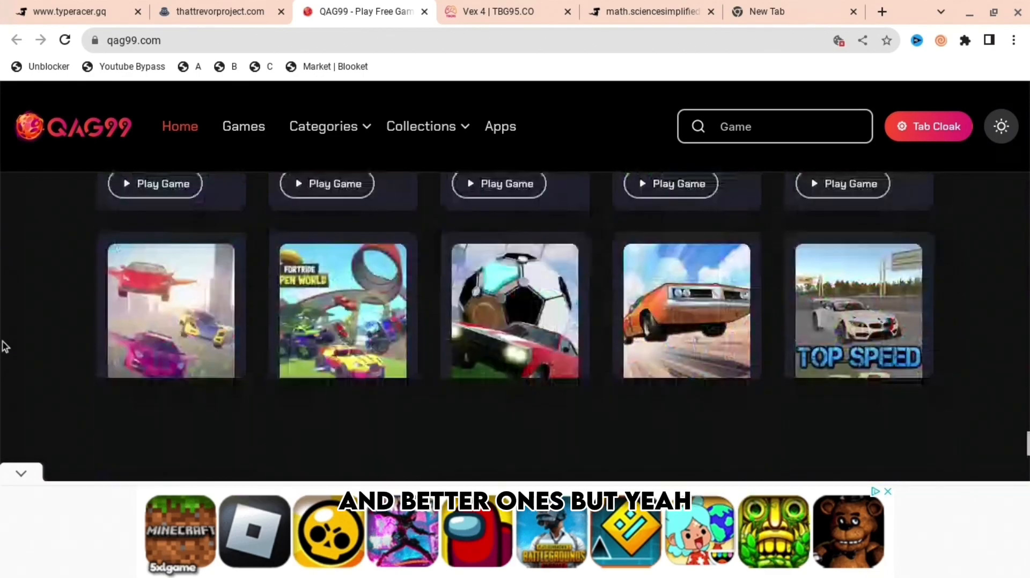
click(219, 11)
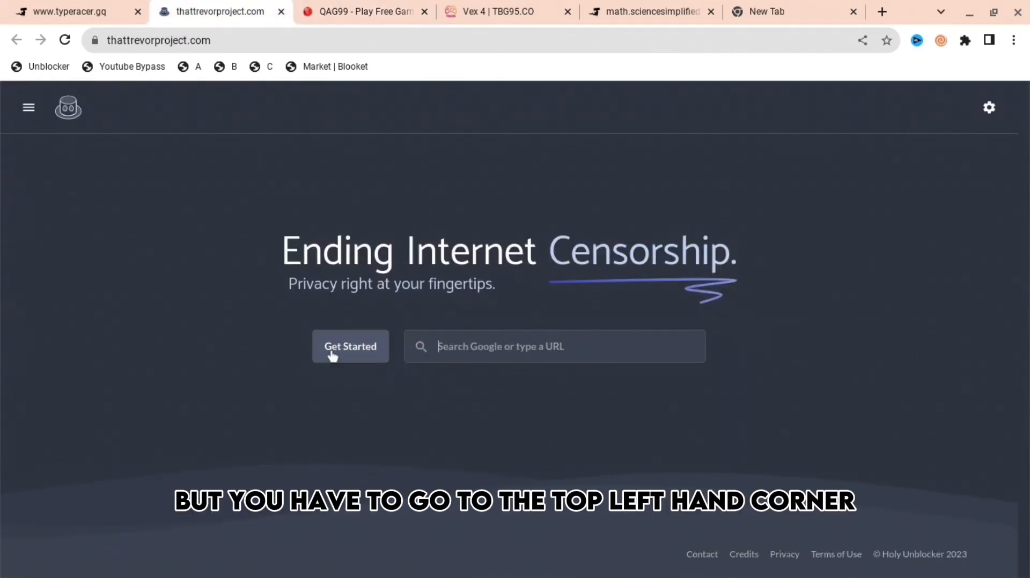
Open Holy Unblocker's Proxy page from its menu and switch to the typeracer.gq Rammerhead tab
click(28, 107)
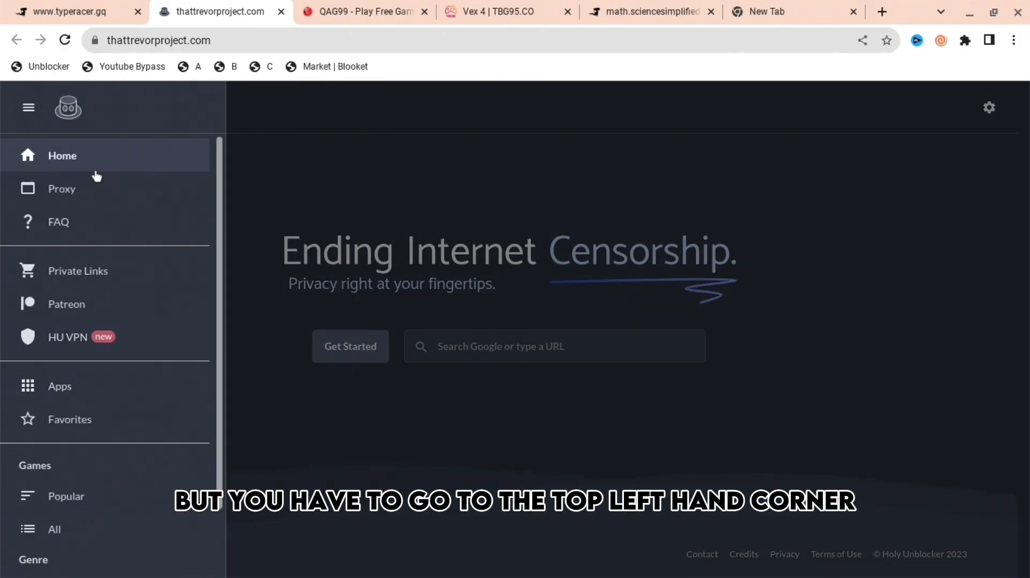
click(61, 189)
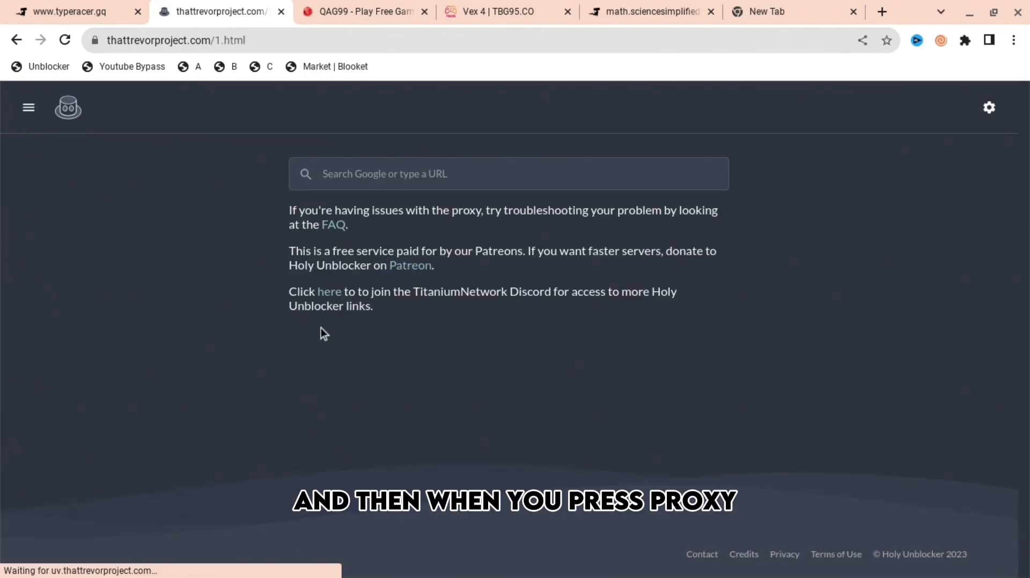
click(70, 12)
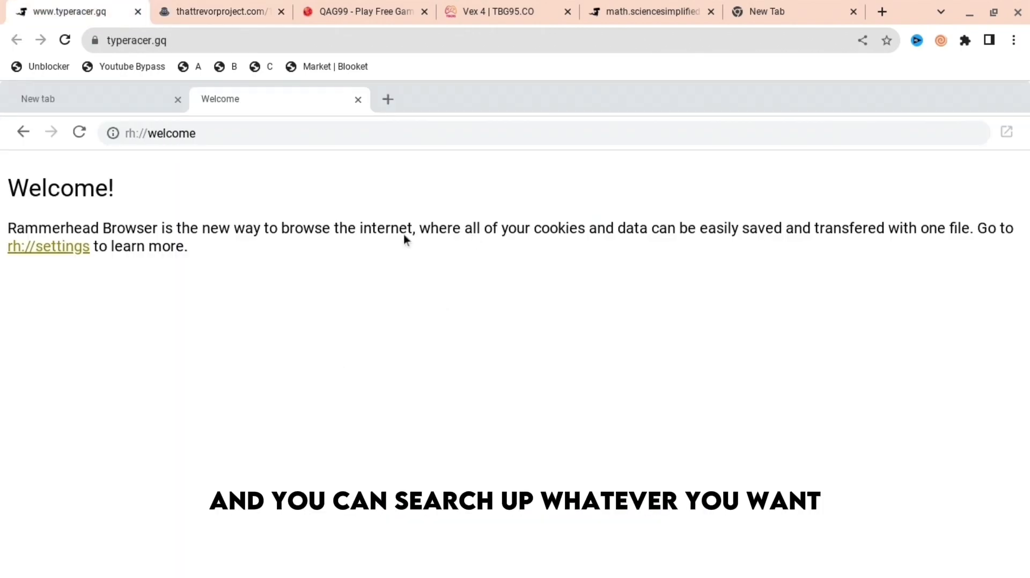
Select Rammerhead's address bar, then enter 'google docs' in the new tab
click(263, 133)
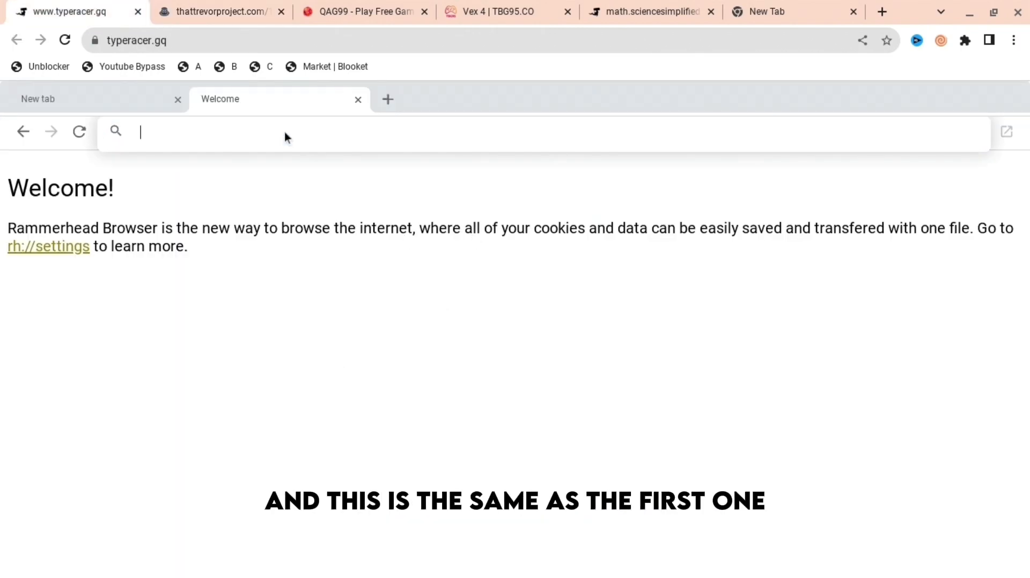
click(788, 11)
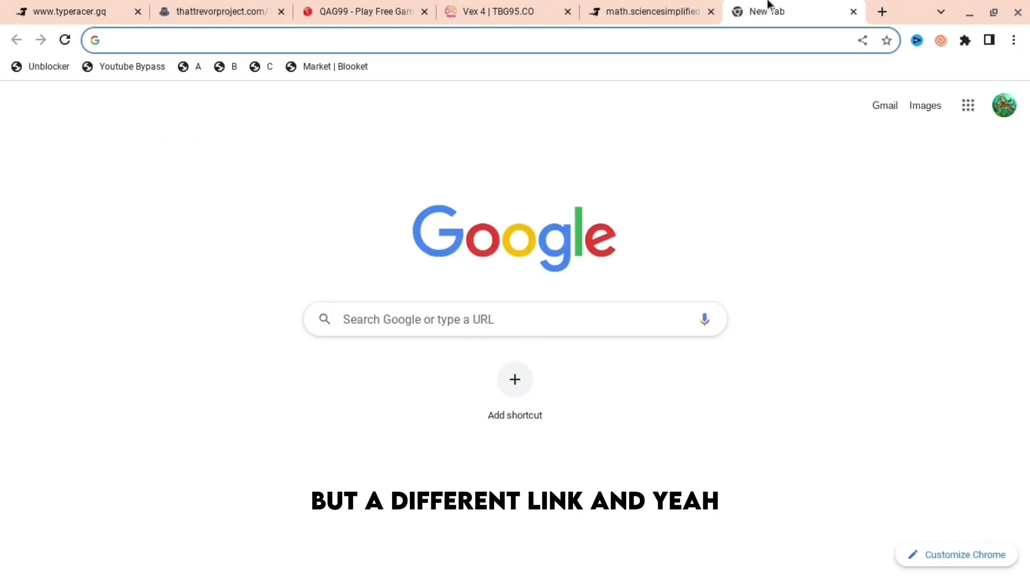
text(google docs)
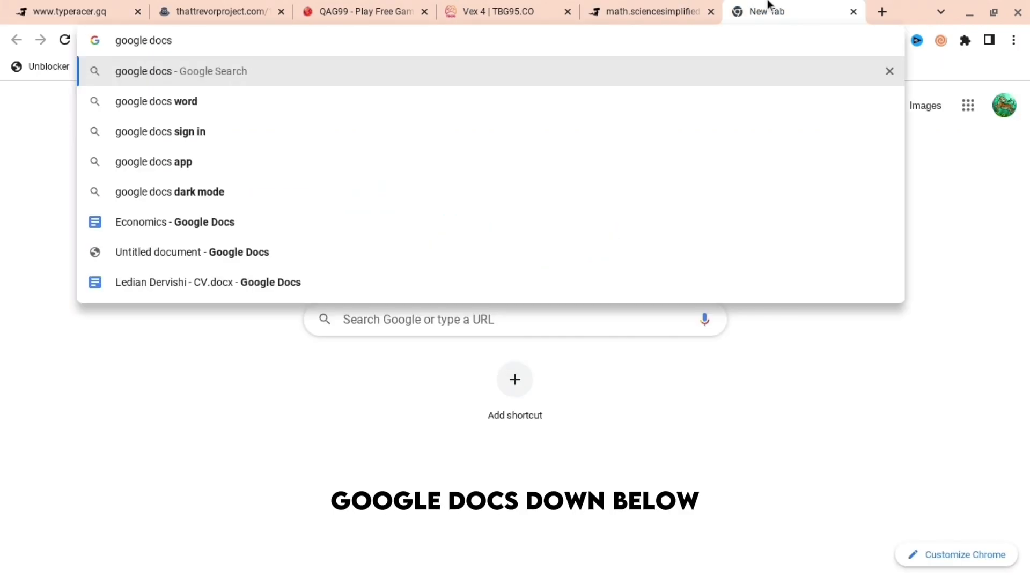